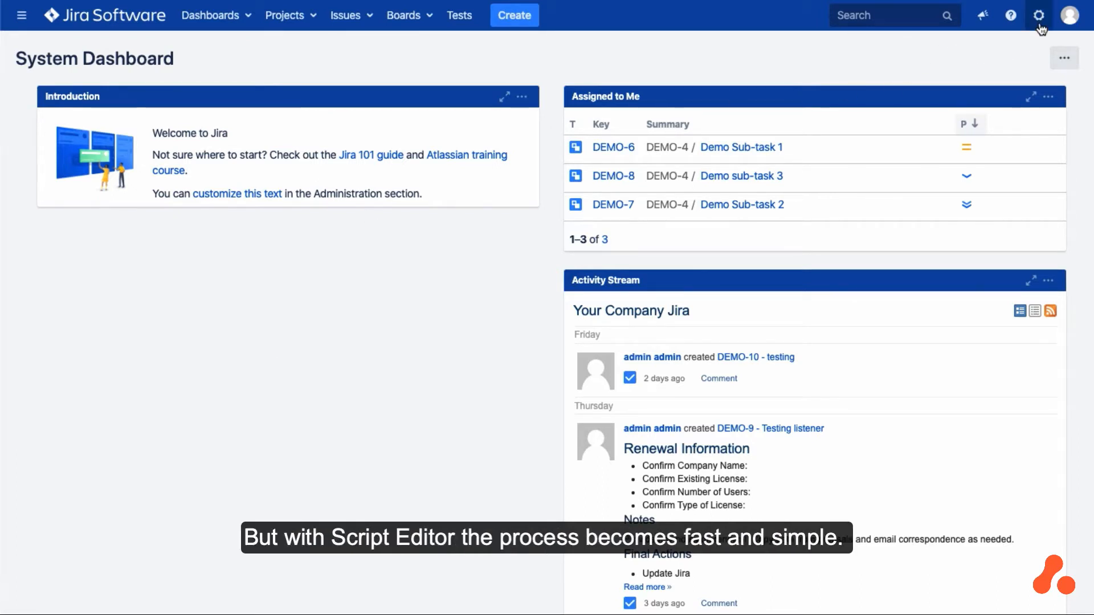
# Go from the Jira administration gear menu to the ScriptRunner Script Editor with its script folder tree
pyautogui.click(1038, 15)
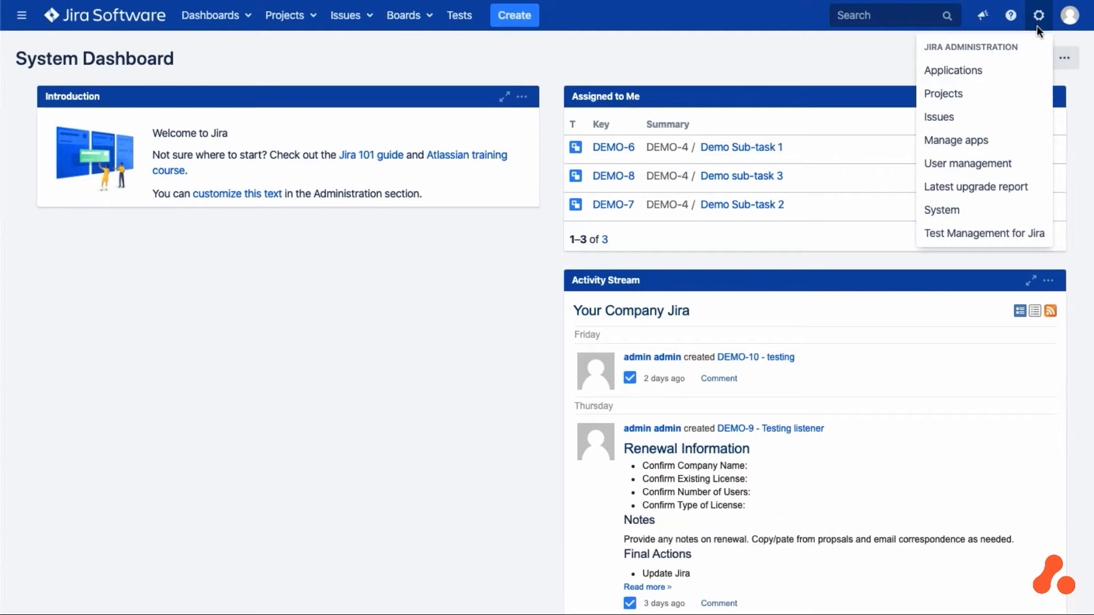
pyautogui.click(1037, 14)
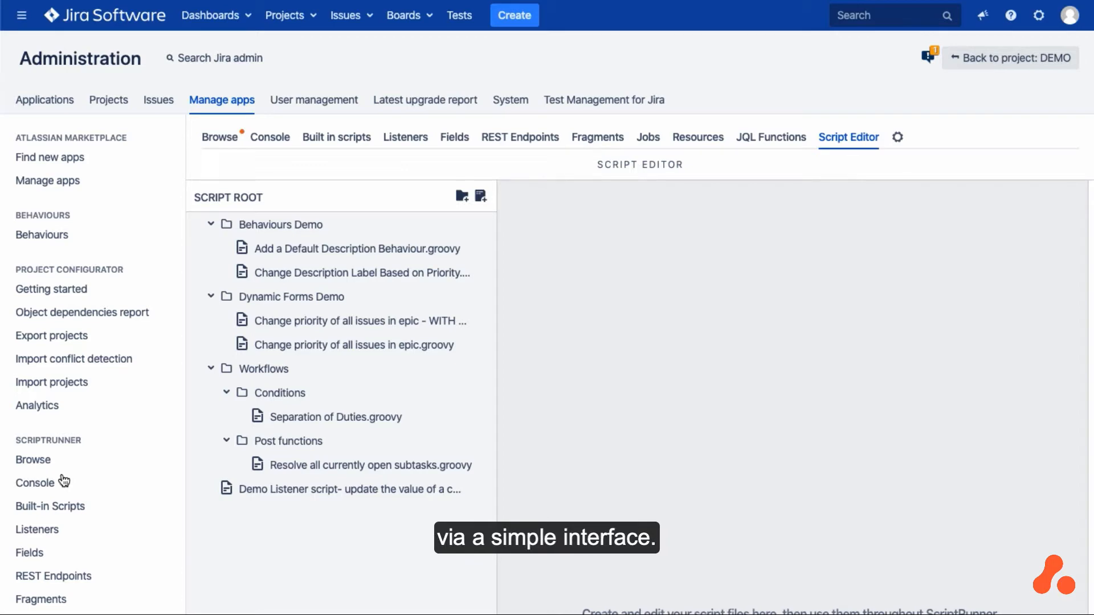
# Create a Validators folder under Workflows and start a new Groovy file inside it
pyautogui.click(263, 368)
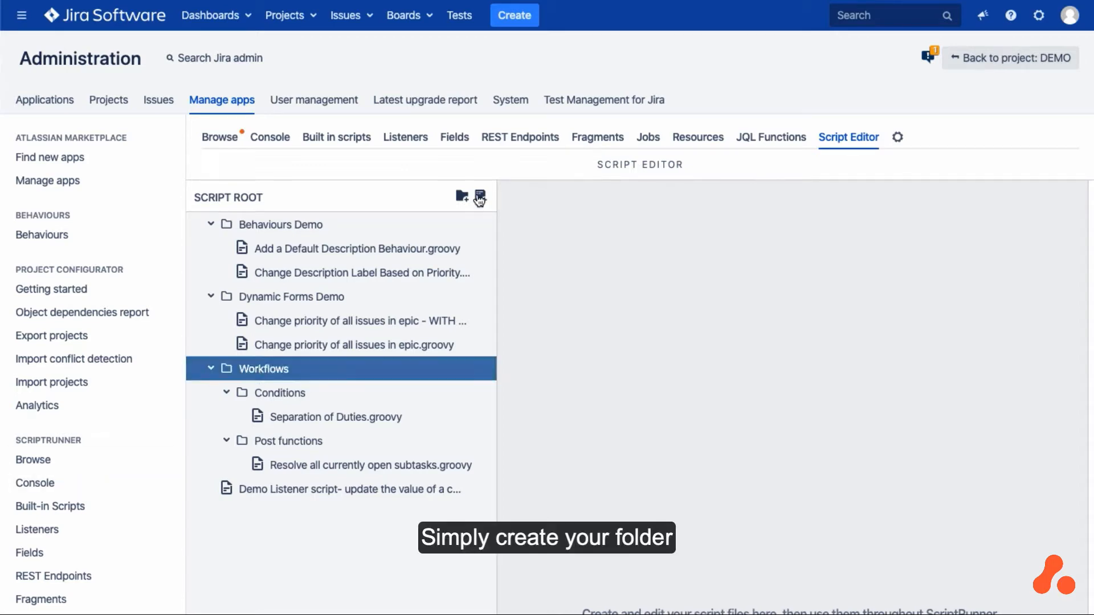
pyautogui.click(480, 197)
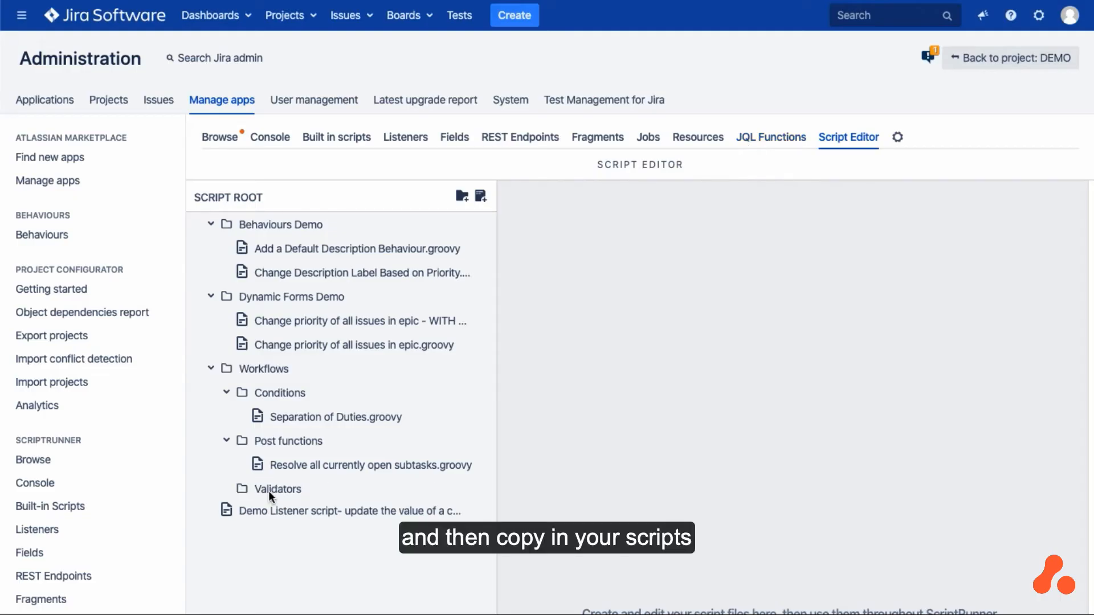
pyautogui.click(279, 489)
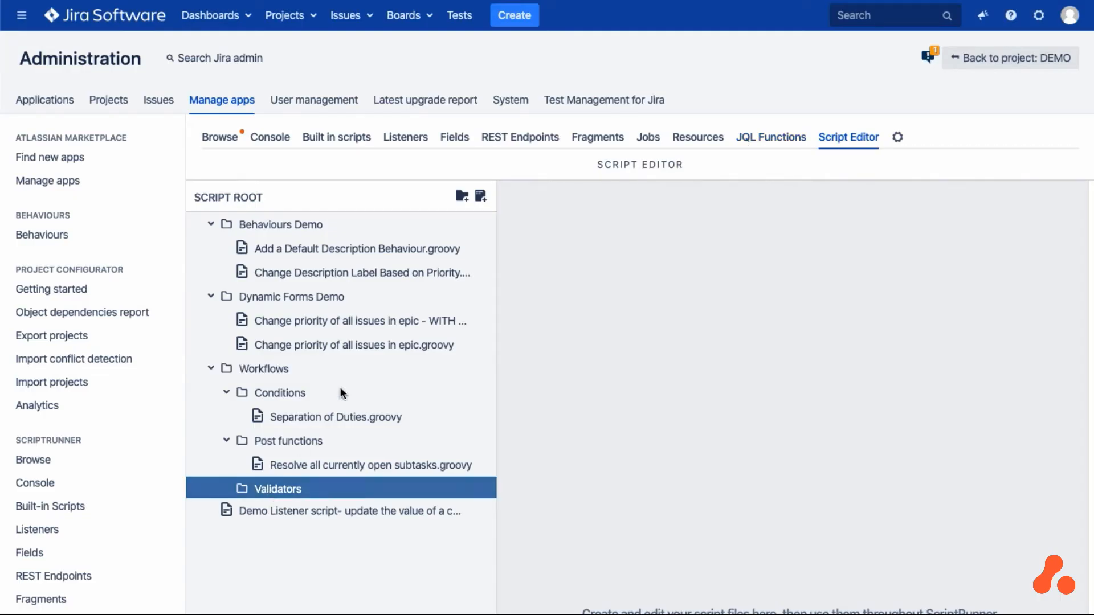
pyautogui.click(480, 195)
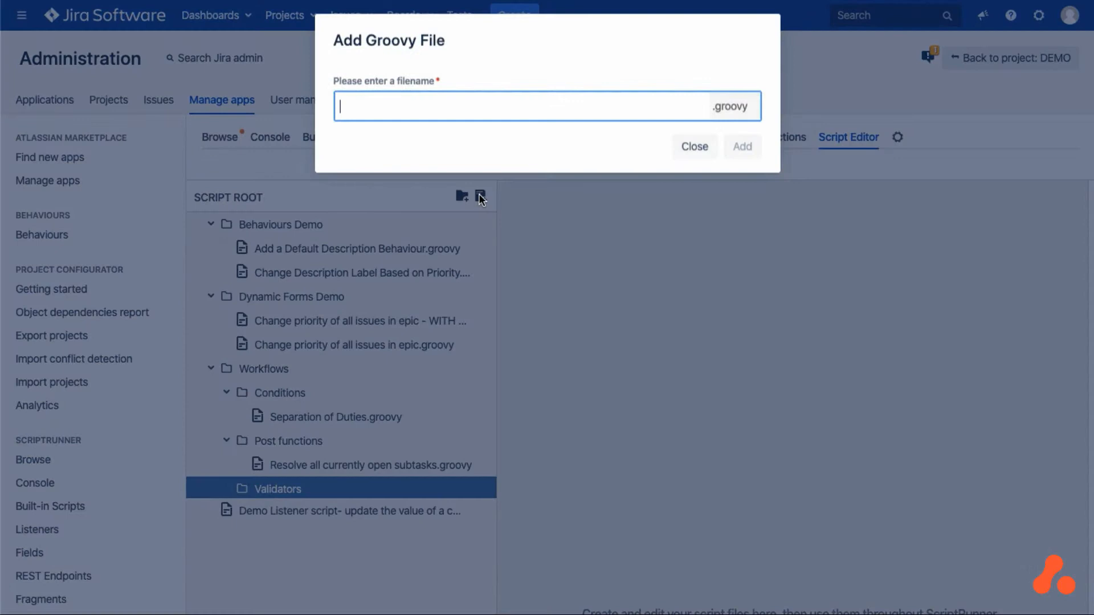
# Add the validator file with its one-line fix-version-when-Fixed condition and save it
pyautogui.click(694, 148)
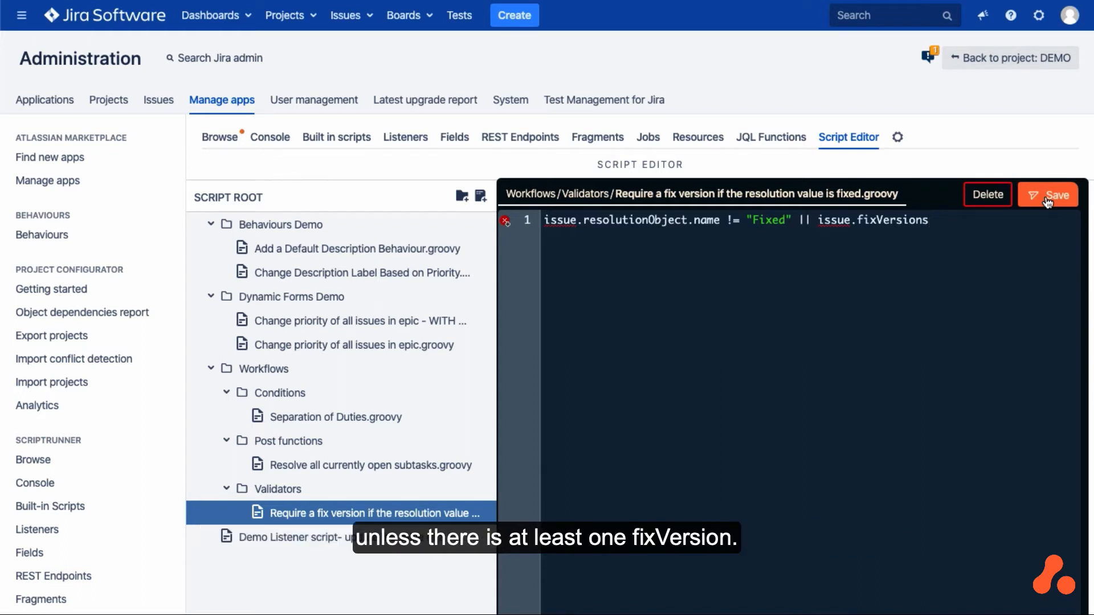
pyautogui.click(1049, 195)
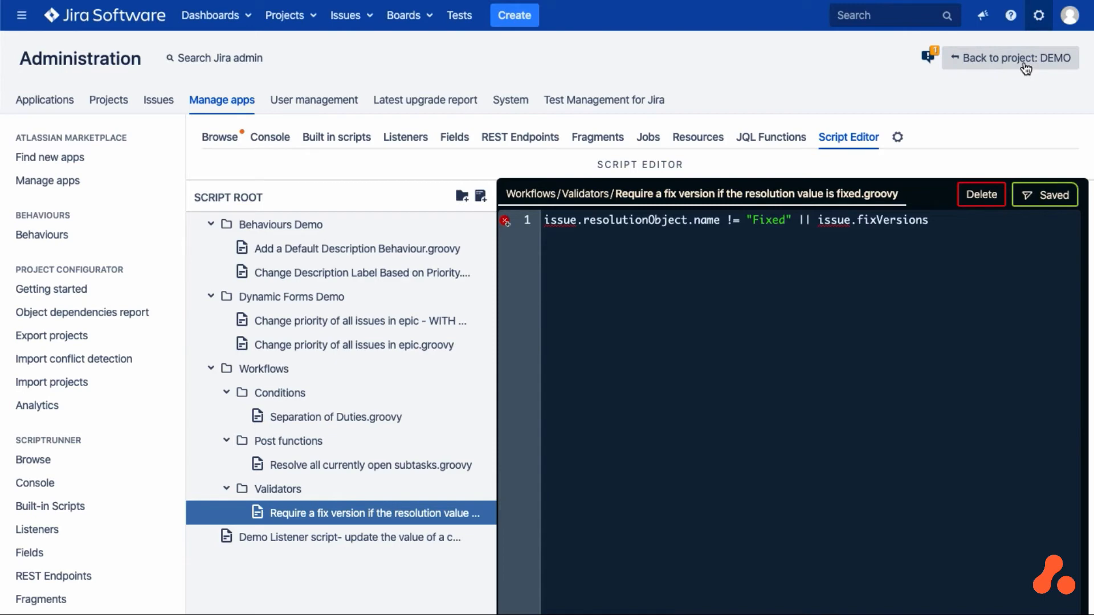
# From DEMO project settings, reach the Software Simplified Workflow diagram via its workflow scheme
pyautogui.click(1011, 58)
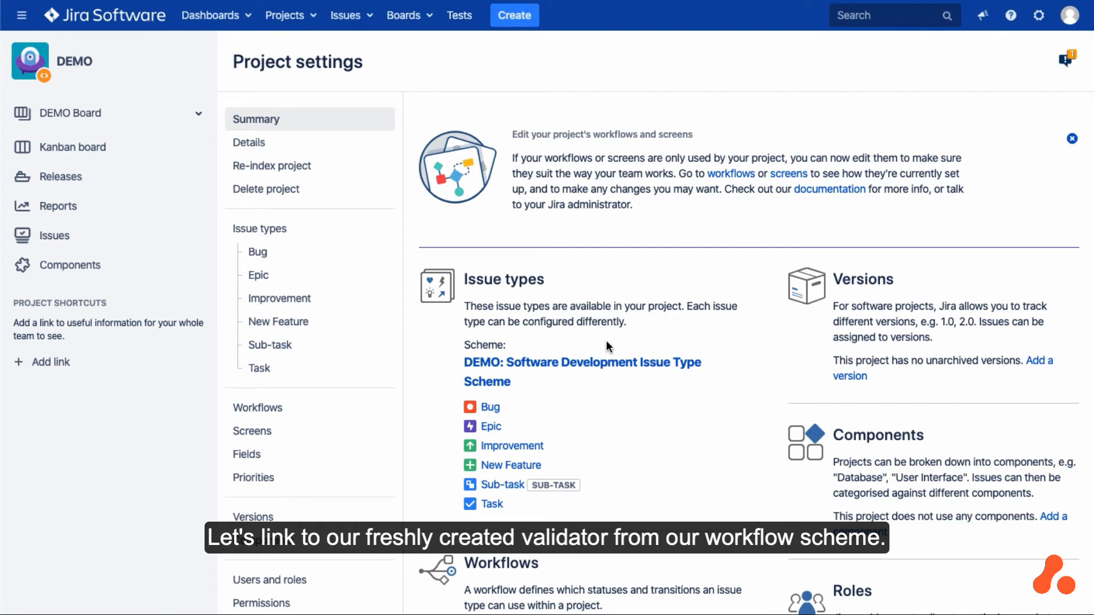
pyautogui.scroll(-3)
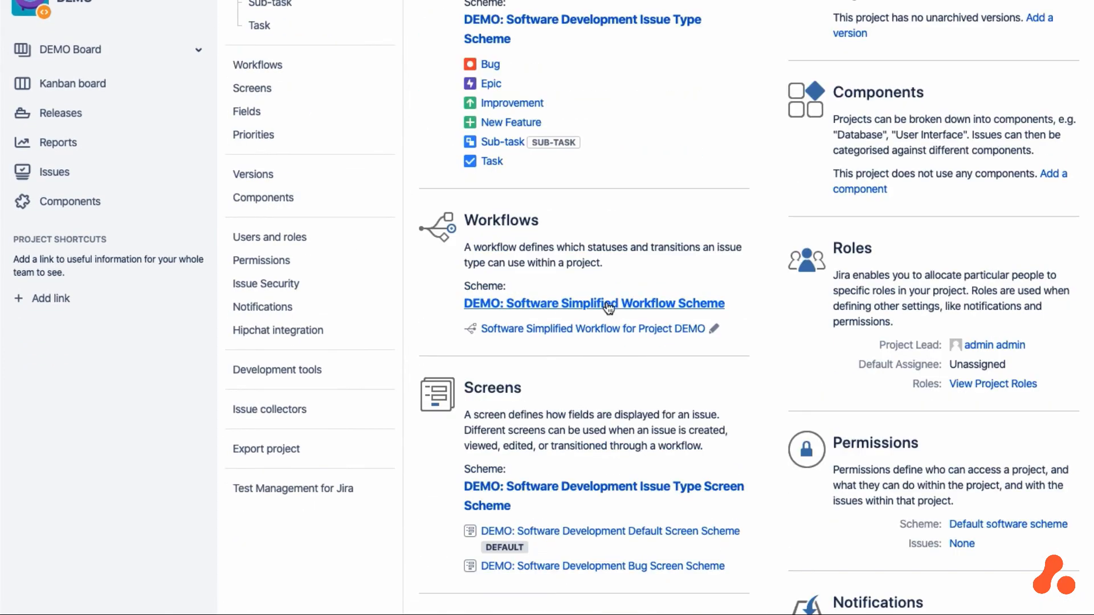
pyautogui.click(257, 64)
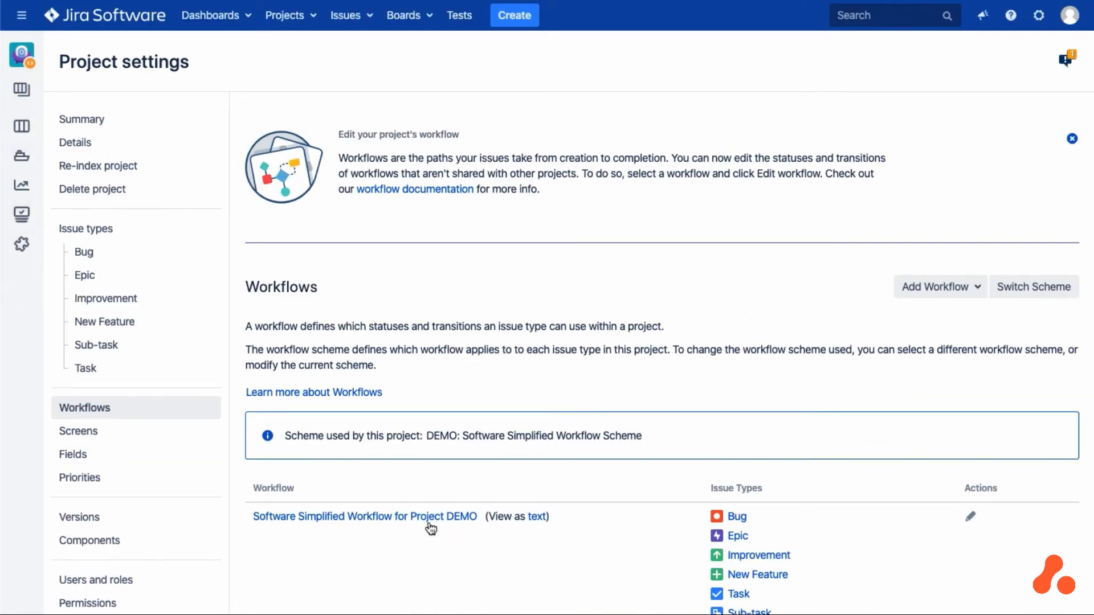
pyautogui.click(365, 516)
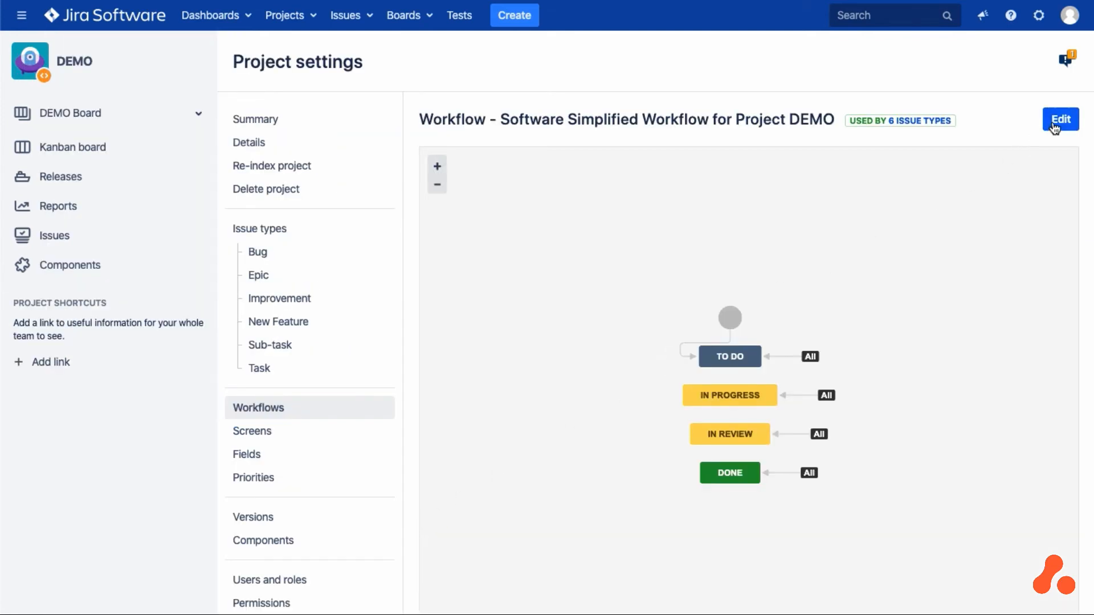
# Edit the workflow and add a Script Validator [ScriptRunner] to the Done transition
pyautogui.click(1062, 120)
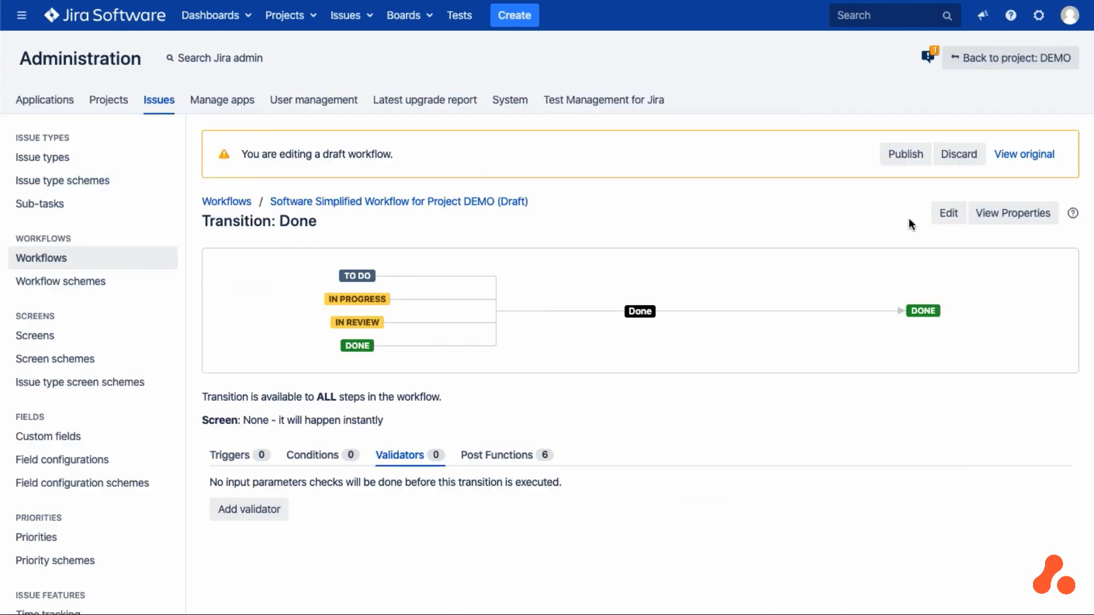
pyautogui.click(248, 509)
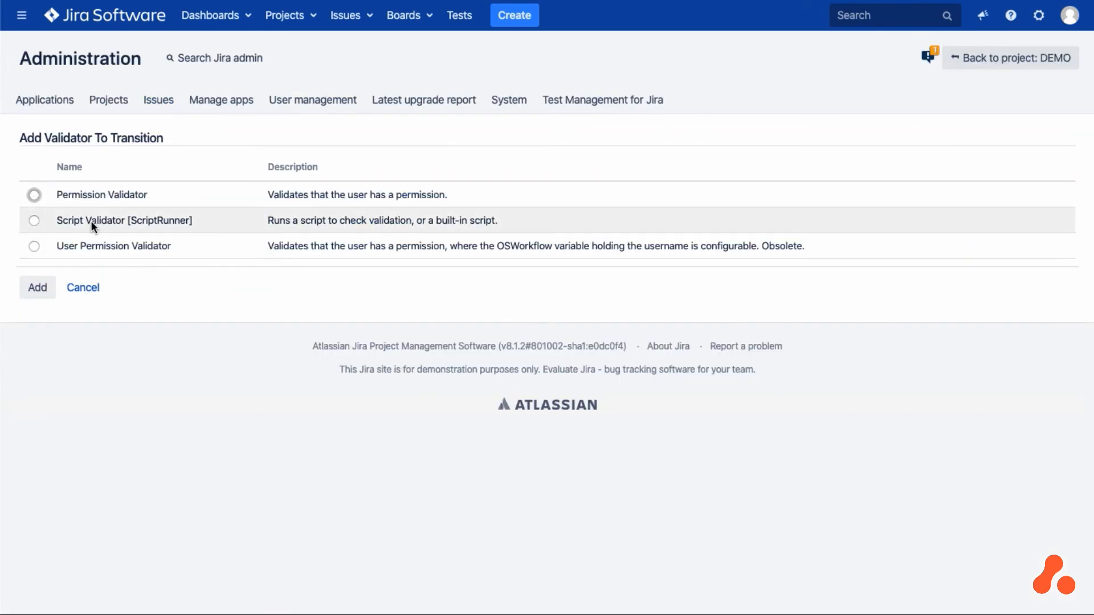
pyautogui.click(33, 220)
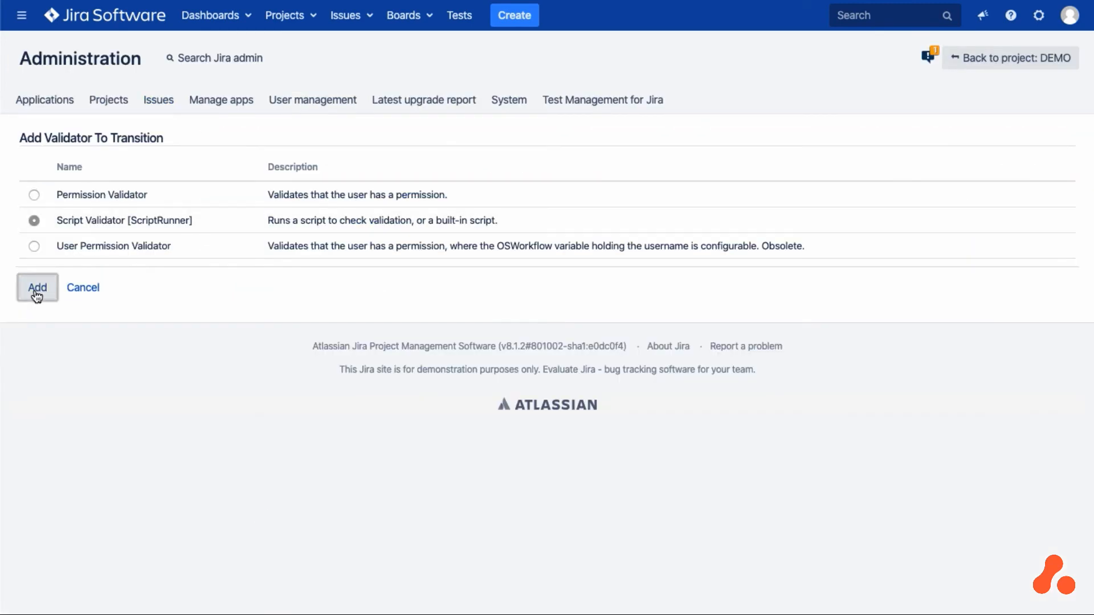
pyautogui.click(37, 287)
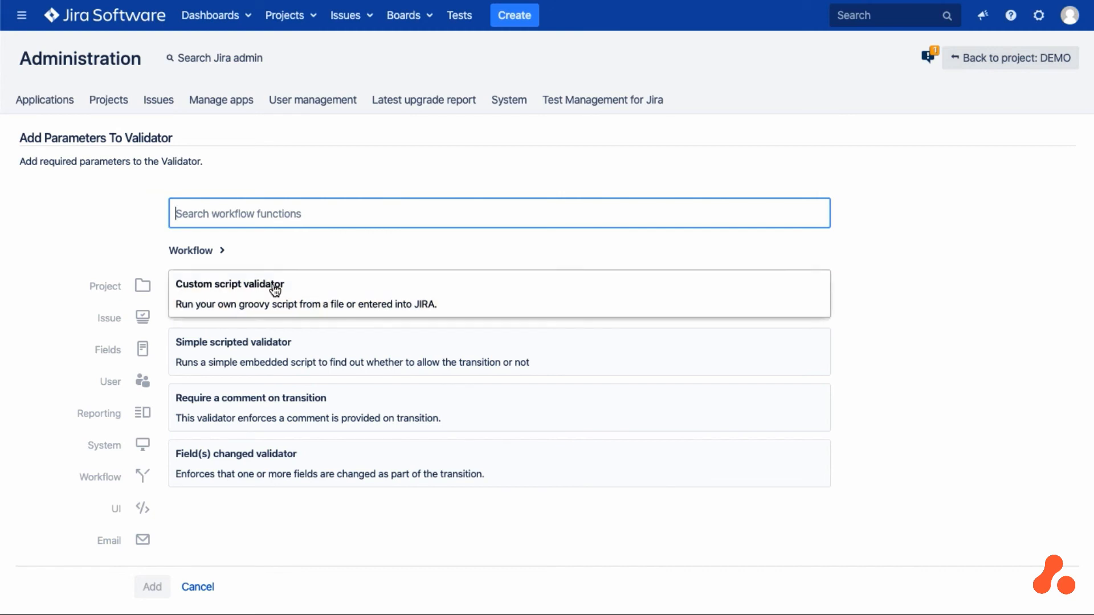
# Set a Custom script validator referencing the fix-version Groovy file by path and update the transition
pyautogui.click(228, 293)
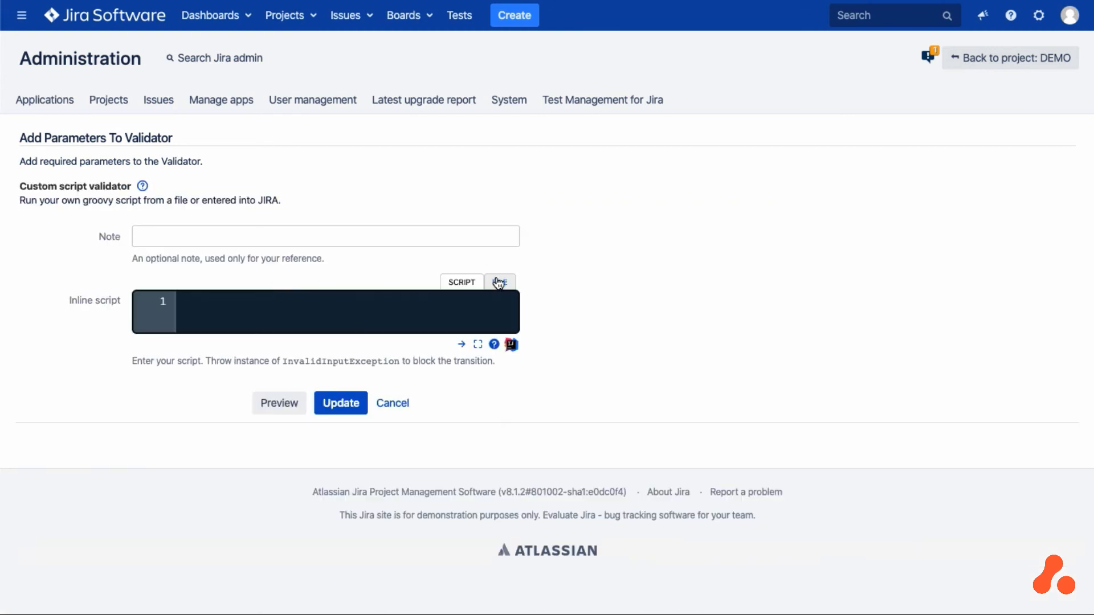
pyautogui.click(499, 282)
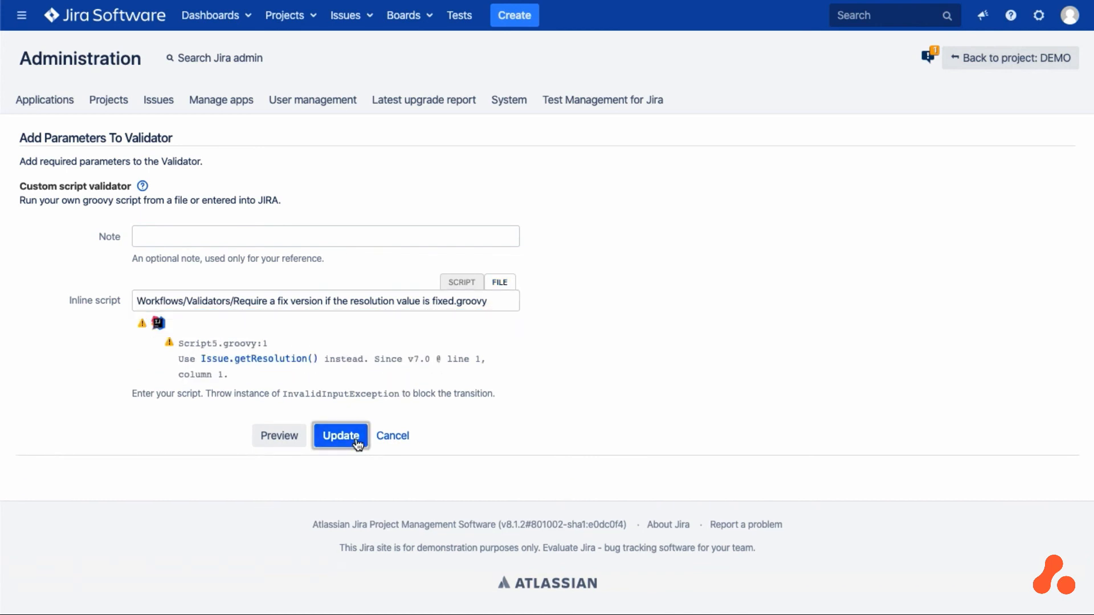
pyautogui.click(341, 436)
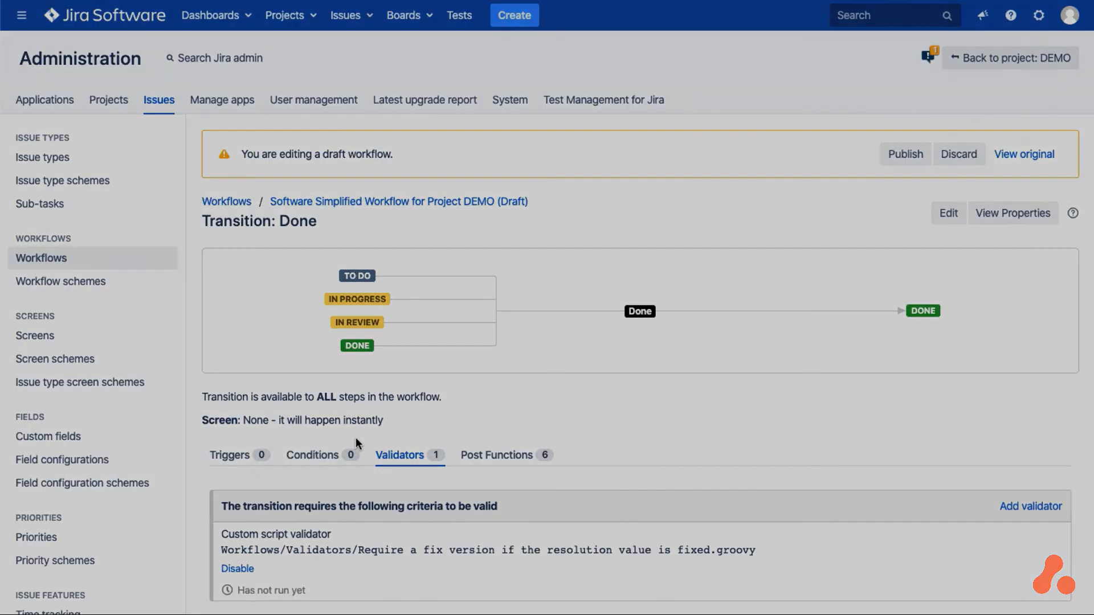